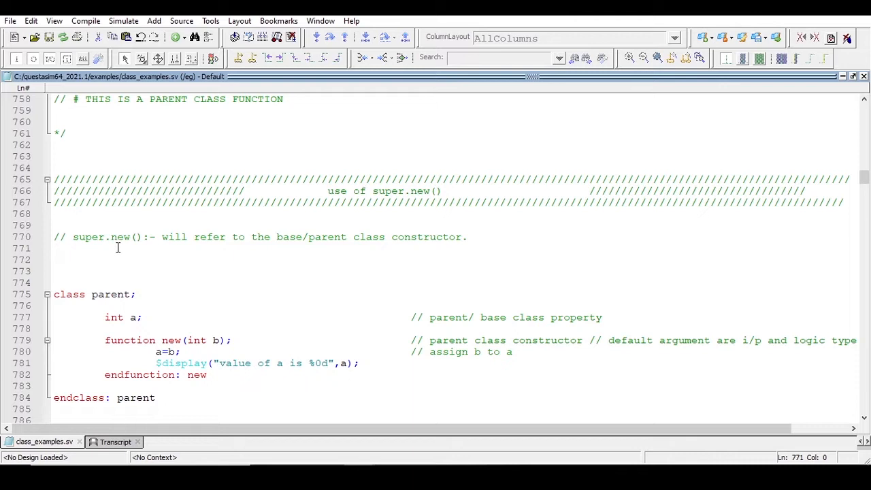
# Step: Review the super.new() explanation comment, highlighting that it refers to the base class
pyautogui.moveTo(175, 237); pyautogui.dragTo(219, 237)
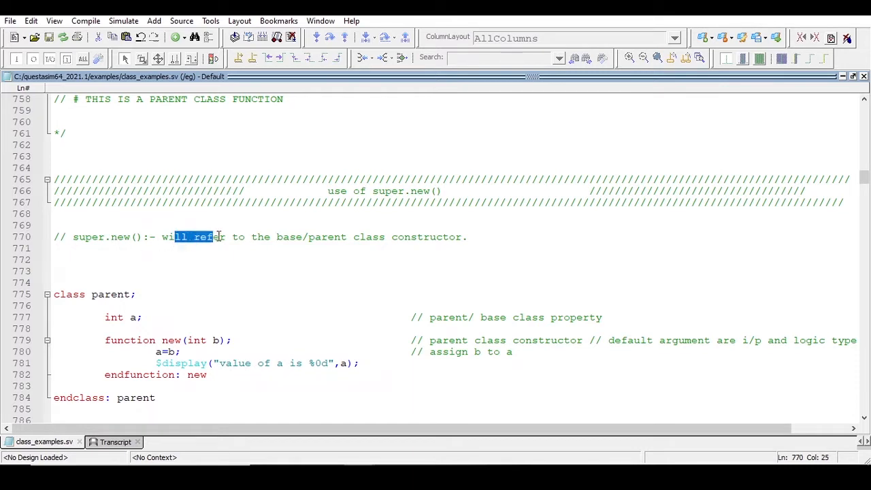
pyautogui.click(313, 237)
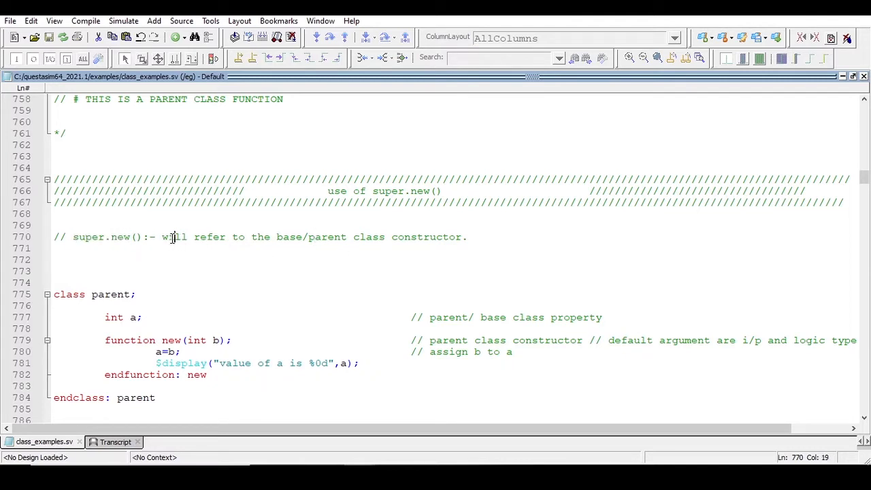
pyautogui.moveTo(174, 237); pyautogui.dragTo(280, 237)
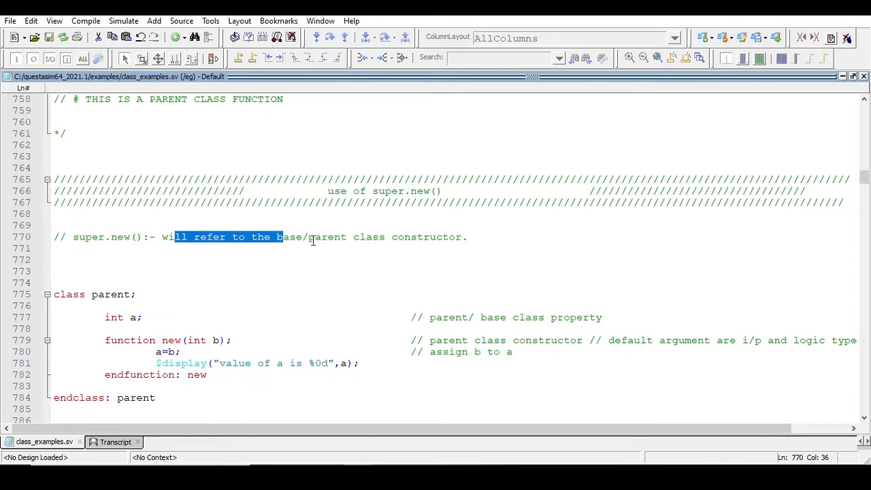
pyautogui.scroll(-3)
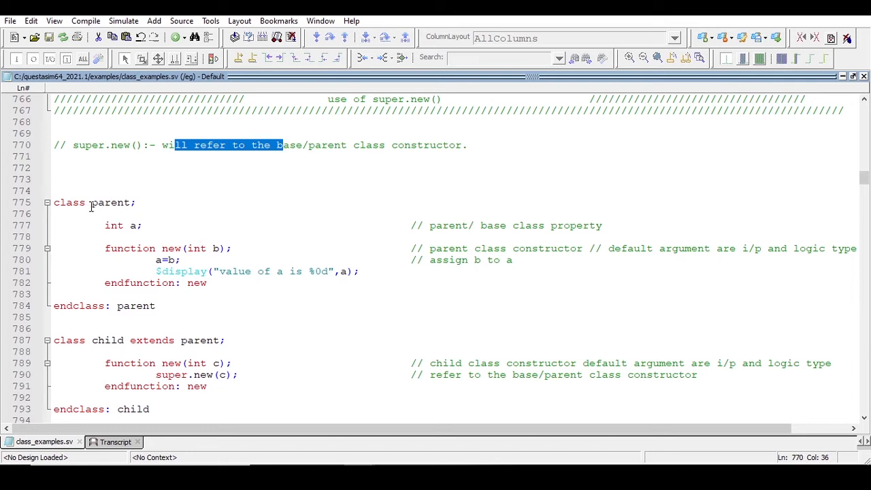
# Step: Walk through the parent class: property a, constructor argument b and its display statement
pyautogui.click(121, 202)
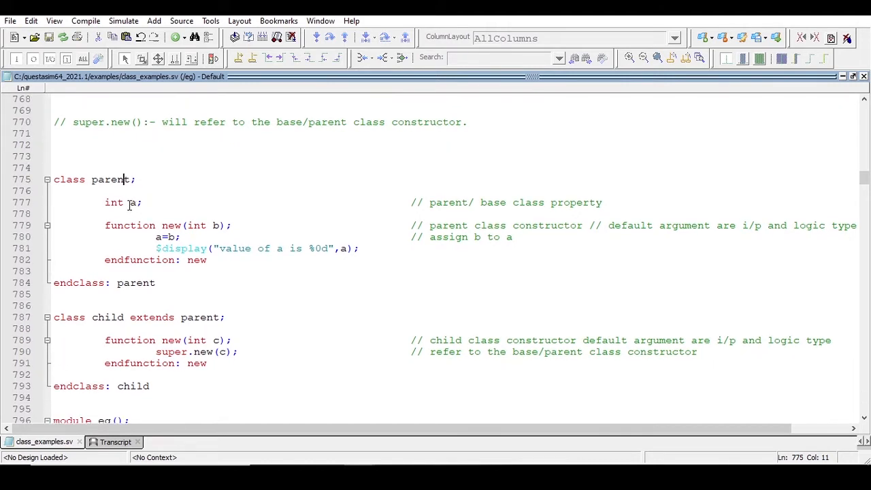
pyautogui.doubleClick(134, 202)
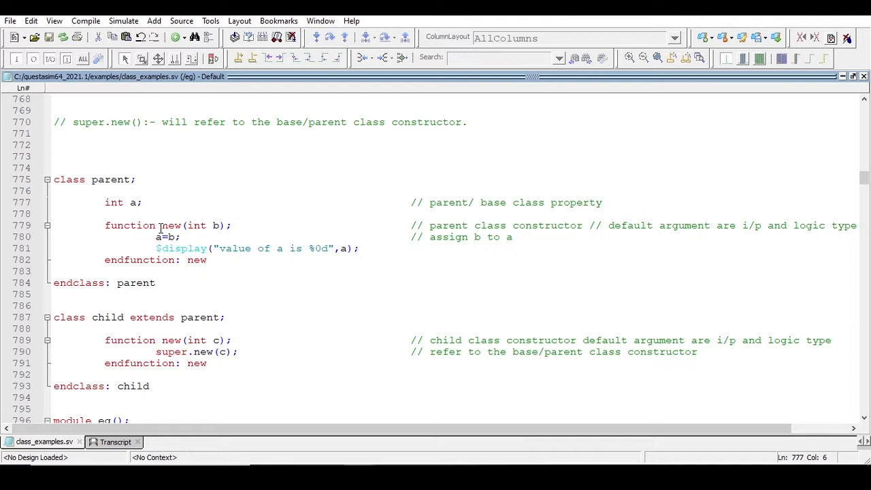
pyautogui.click(183, 226)
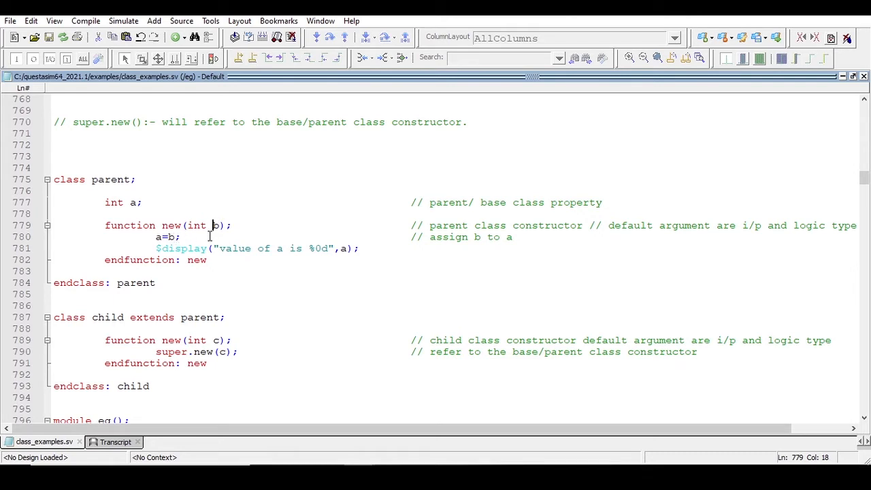
pyautogui.click(169, 237)
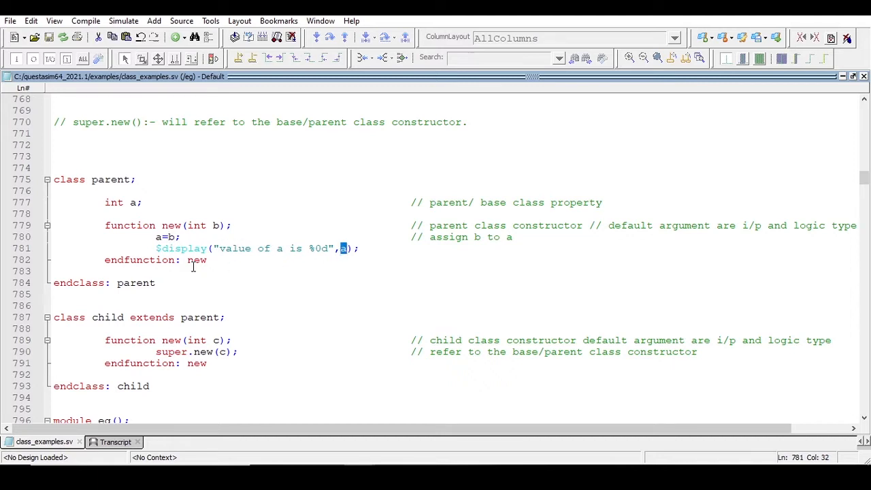
pyautogui.scroll(-3)
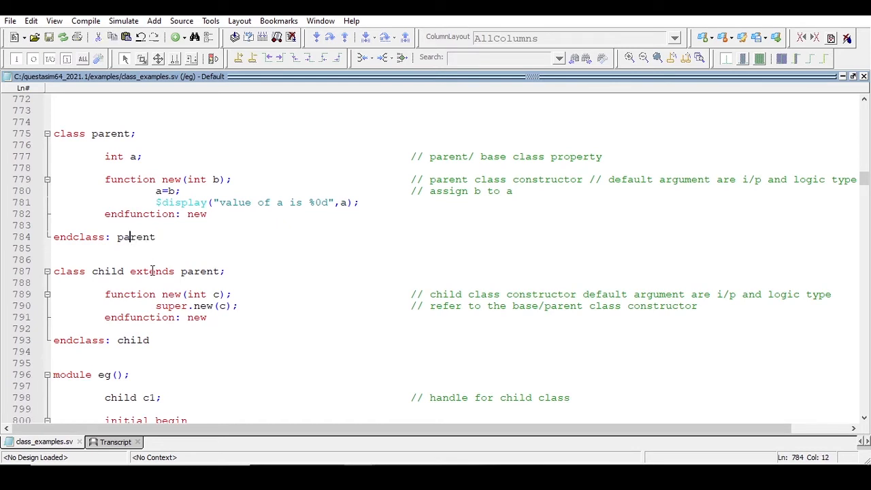
# Step: Trace the child class extending parent and its super.new(c) call to the parent constructor
pyautogui.doubleClick(106, 271)
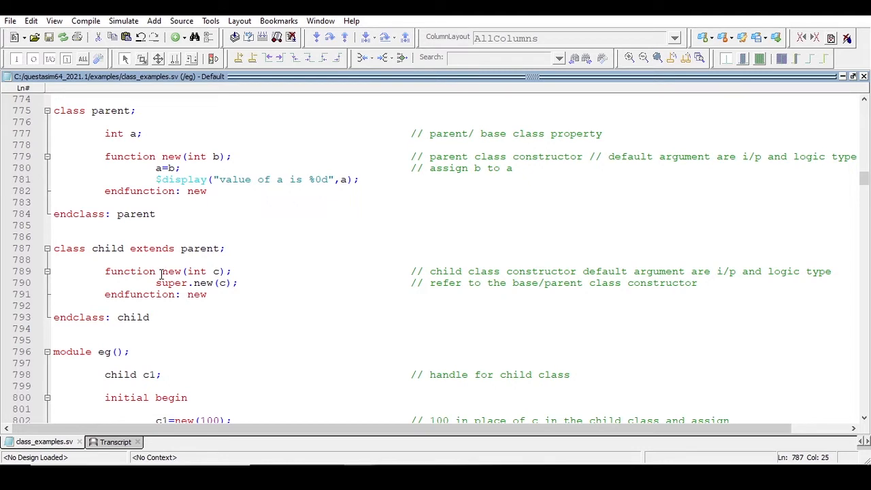
pyautogui.click(216, 272)
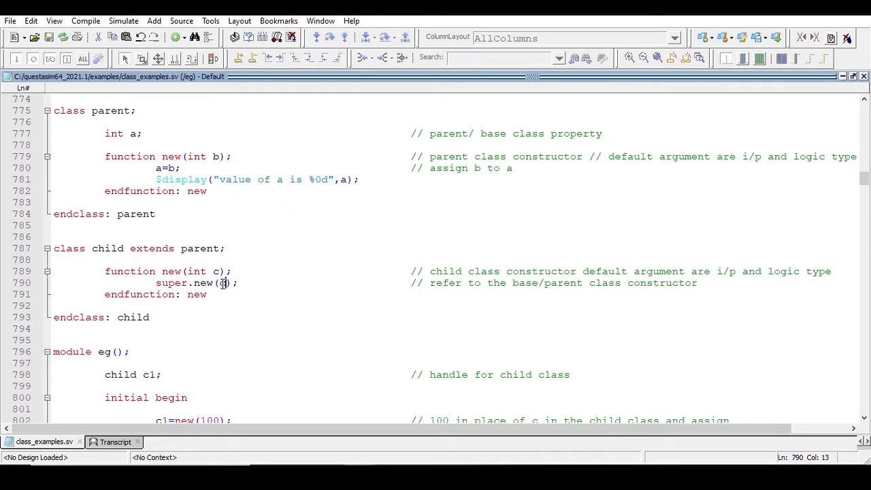
pyautogui.doubleClick(183, 282)
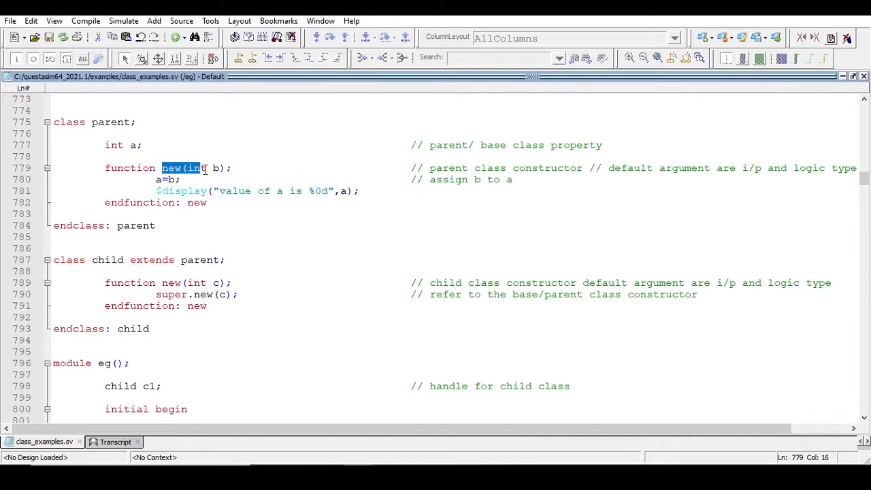
pyautogui.scroll(-3)
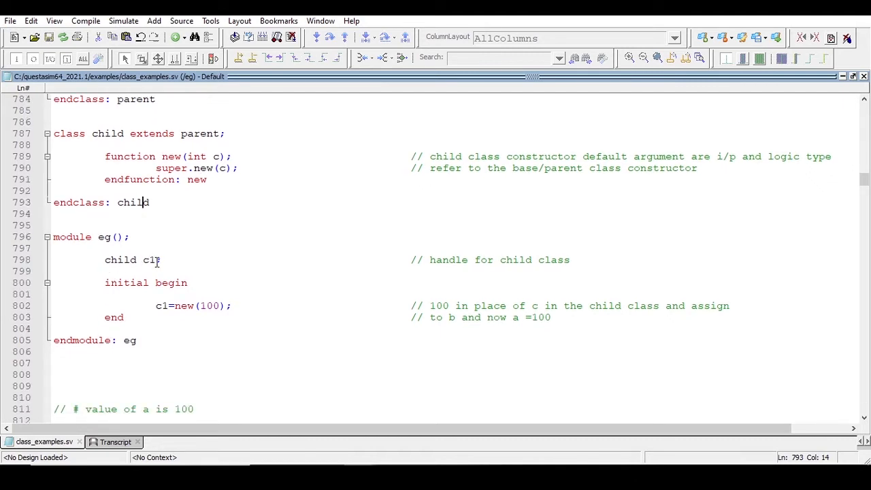
# Step: Follow the value 100 from c1=new(100) through child argument c into super.new(c)
pyautogui.doubleClick(150, 260)
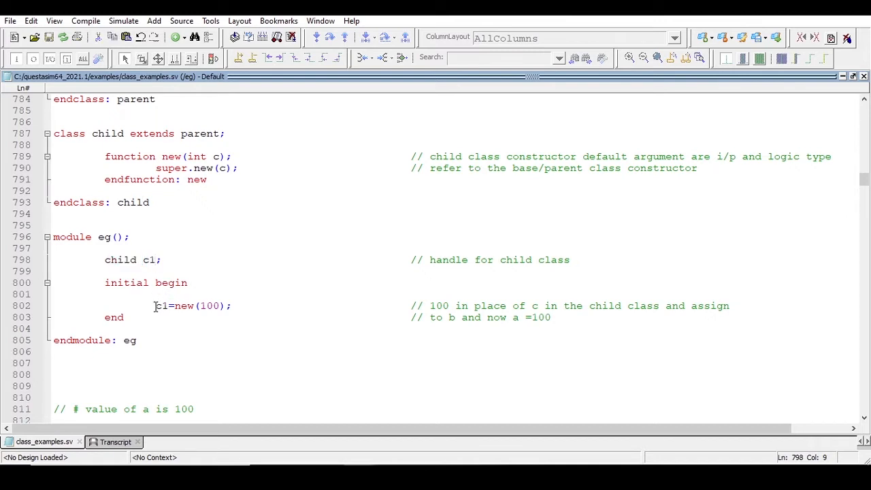
pyautogui.click(163, 305)
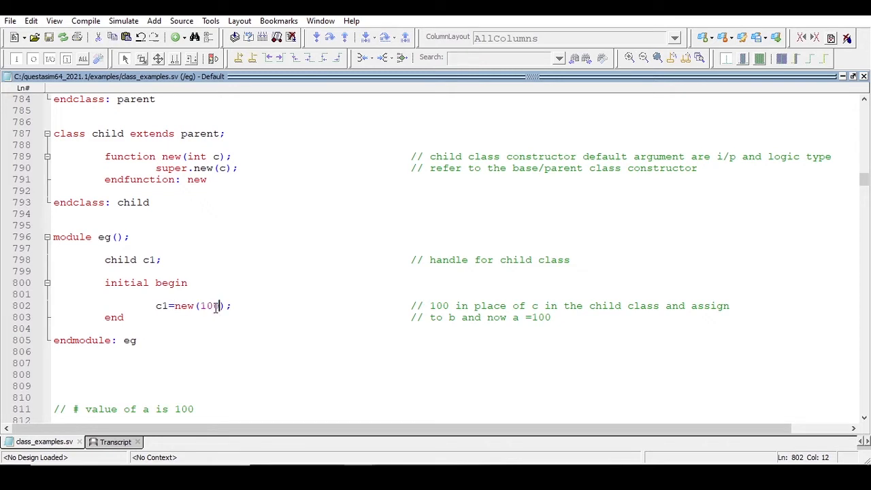
pyautogui.doubleClick(206, 305)
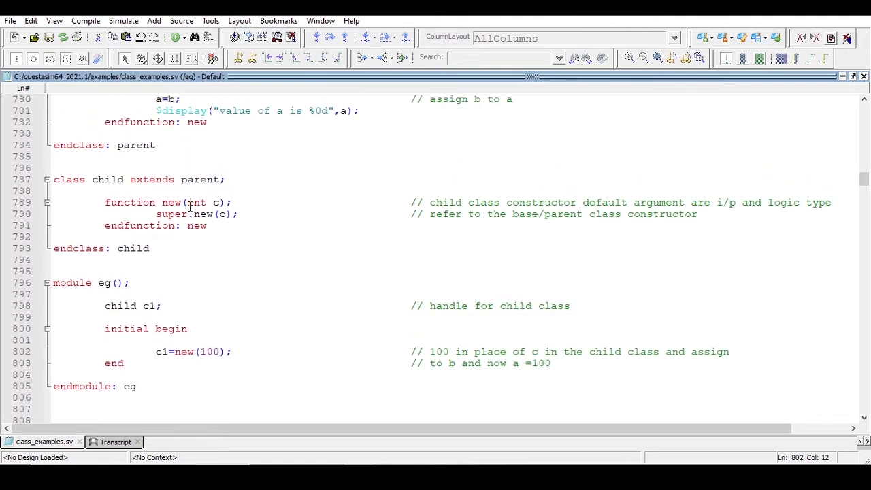
pyautogui.doubleClick(196, 202)
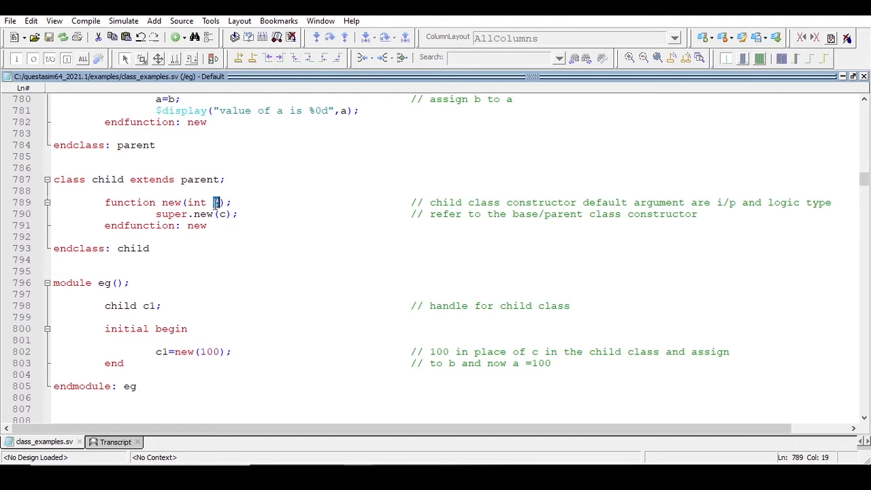
pyautogui.doubleClick(207, 352)
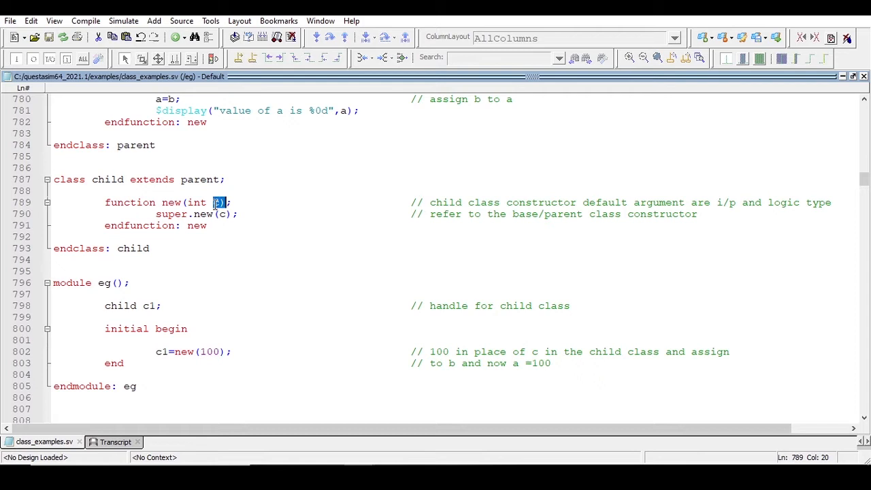
pyautogui.click(219, 213)
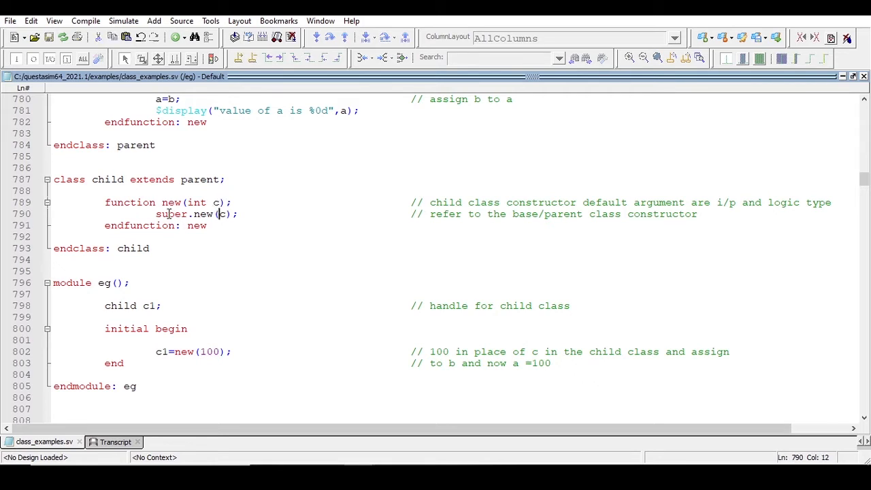
pyautogui.doubleClick(171, 214)
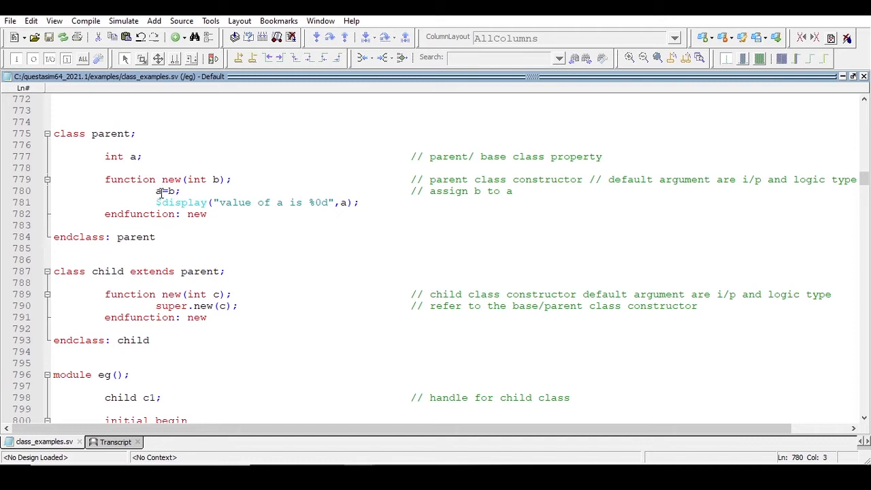
pyautogui.click(160, 202)
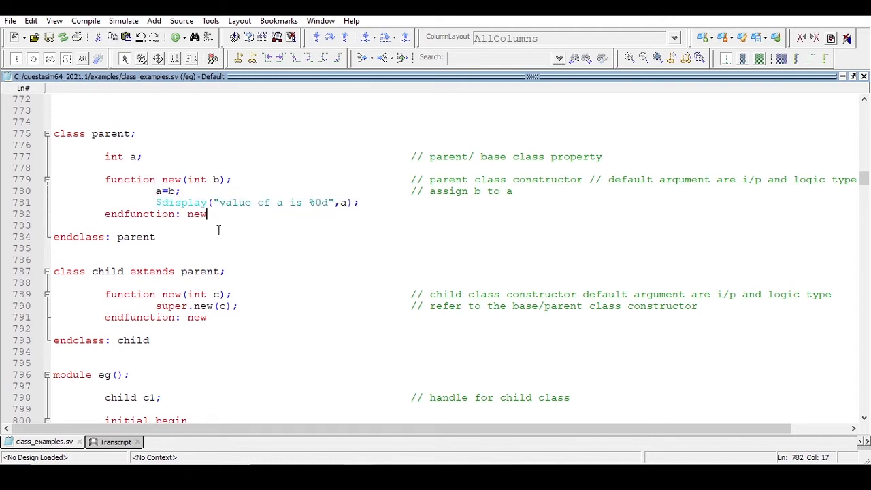
# Step: Bring up the transcript to compile and run class_examples.sv with qverilog
pyautogui.scroll(-3)
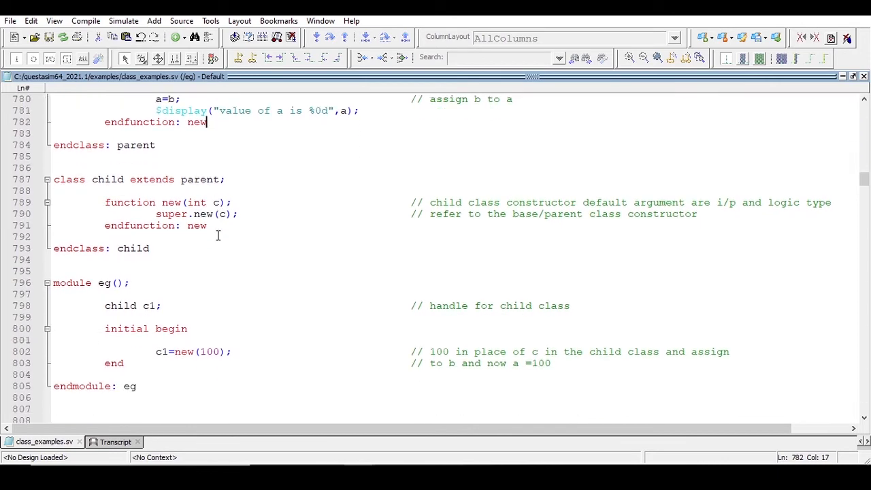
pyautogui.scroll(3)
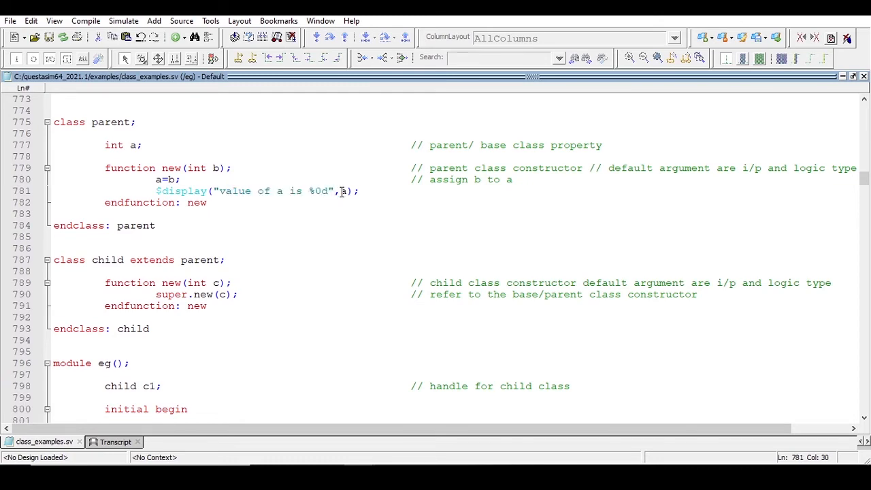
pyautogui.scroll(-3)
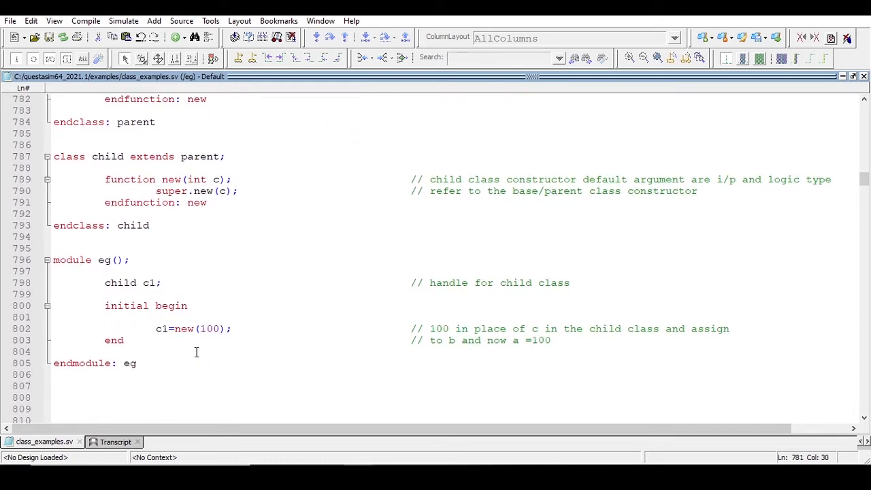
pyautogui.click(114, 441)
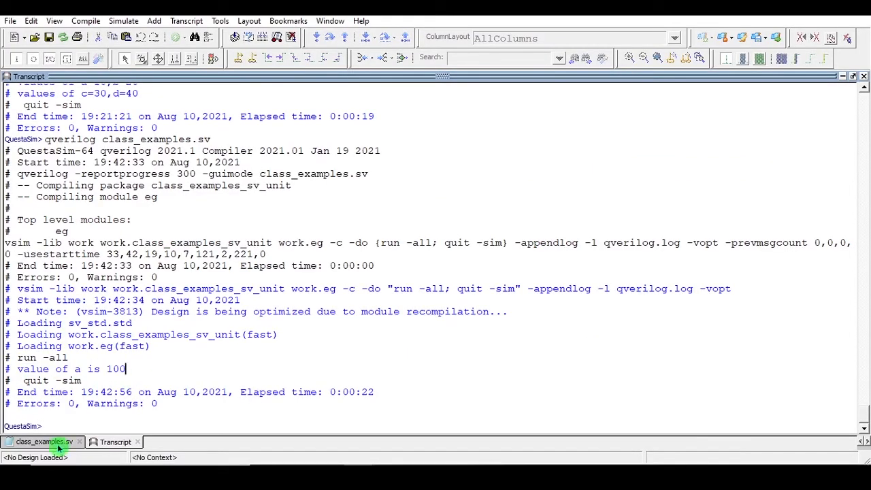
# Step: Return to the class_examples.sv source and review super.new, the parent constructor and module eg
pyautogui.click(44, 441)
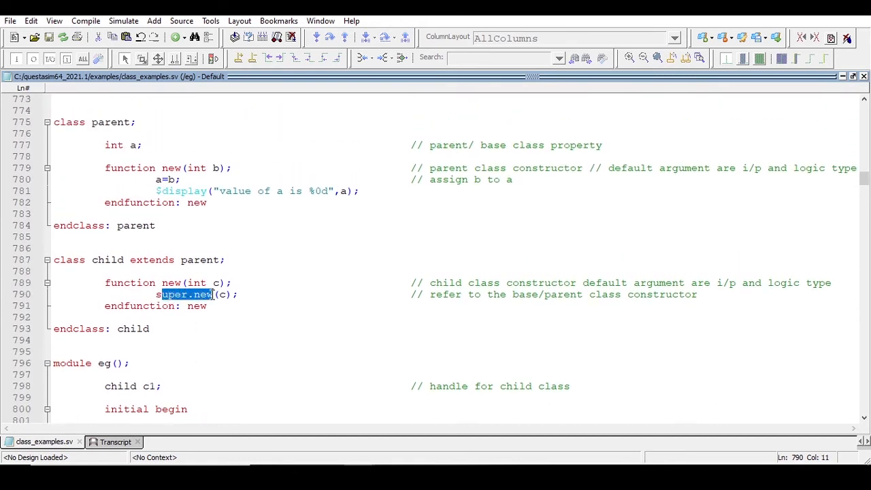
pyautogui.doubleClick(184, 294)
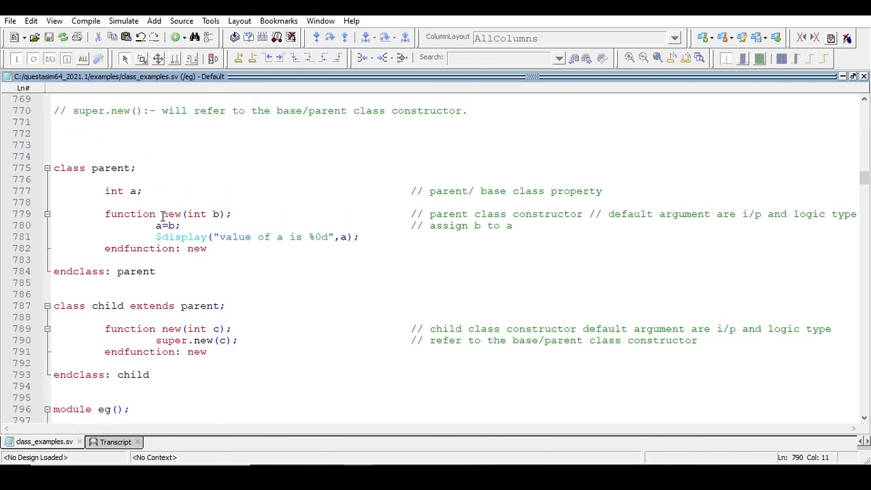
pyautogui.click(182, 213)
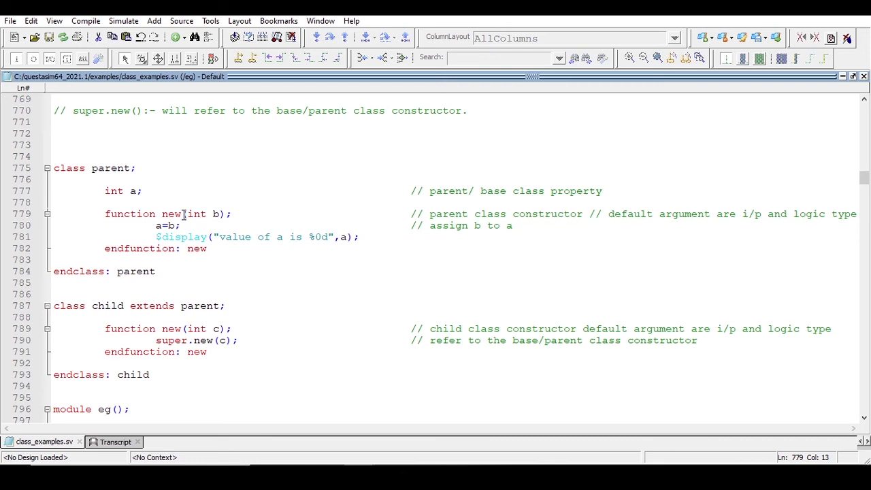
pyautogui.scroll(-3)
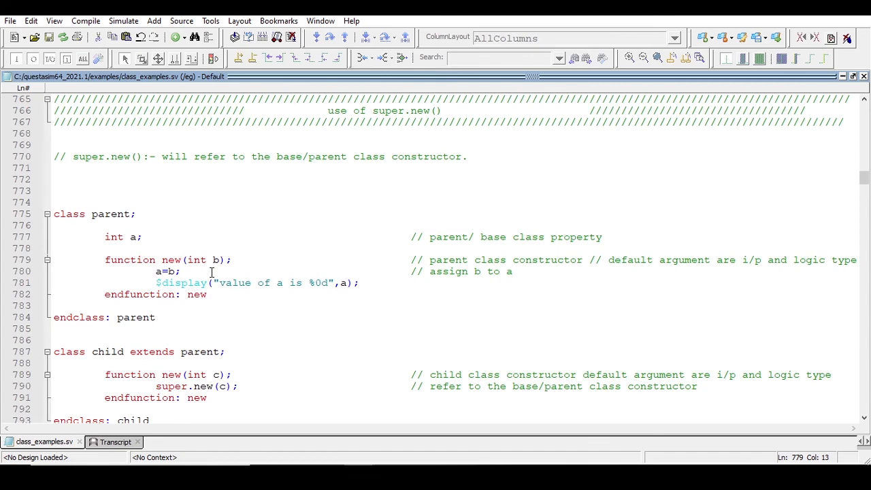
pyautogui.scroll(-3)
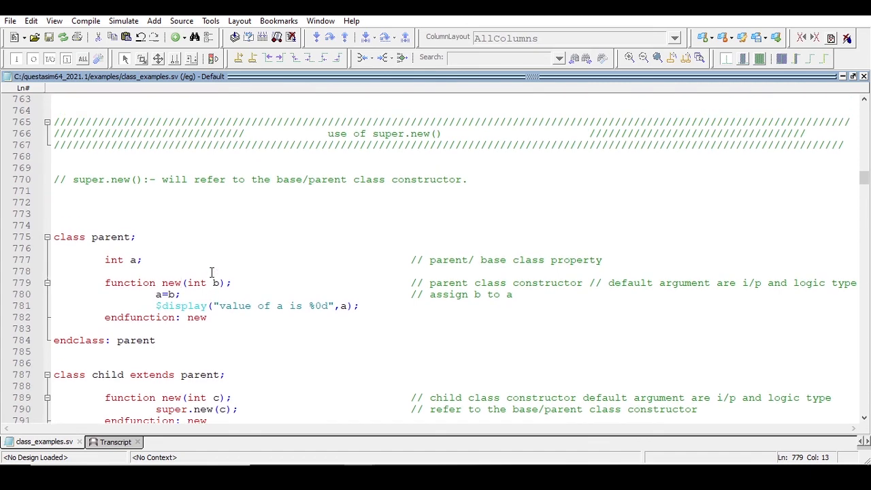
pyautogui.scroll(-3)
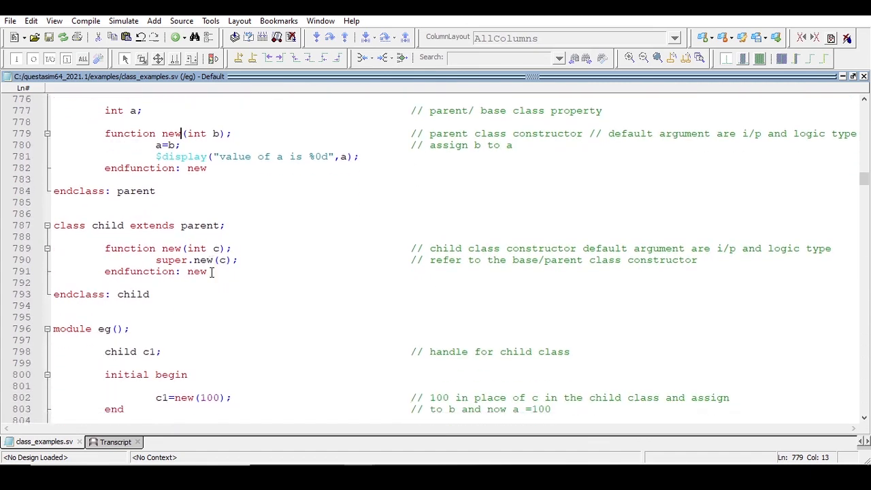